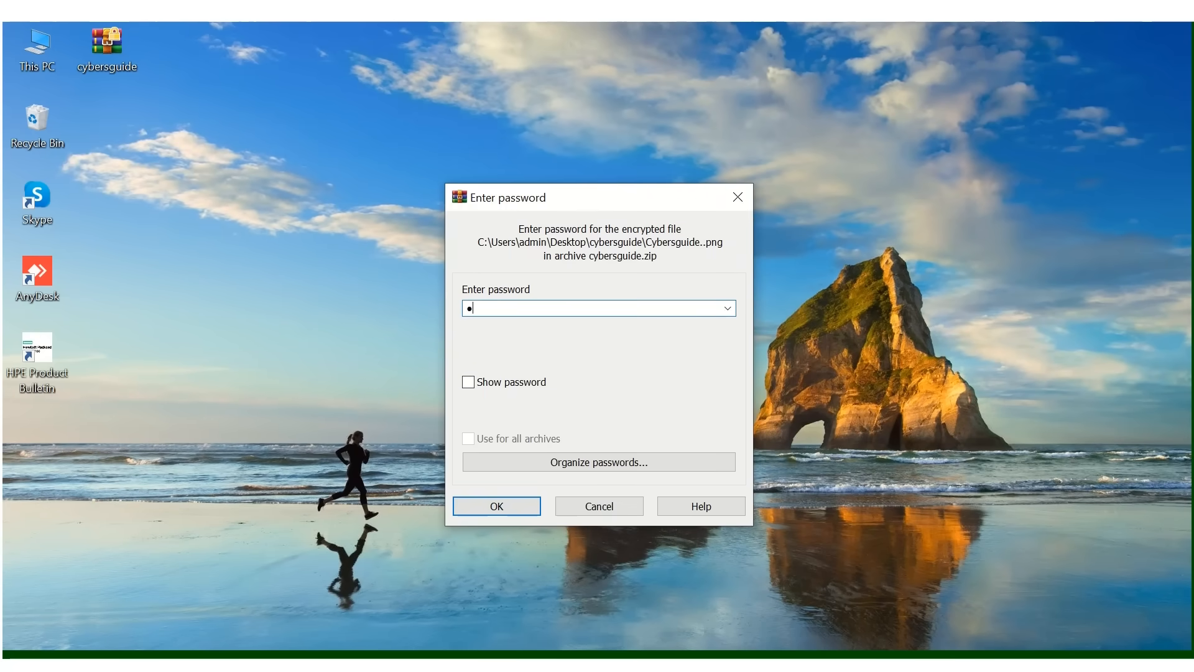
Load openwall.com/john and download the 1.9.0-jumbo-1 64-bit Windows 7z build.
left_click(496, 505)
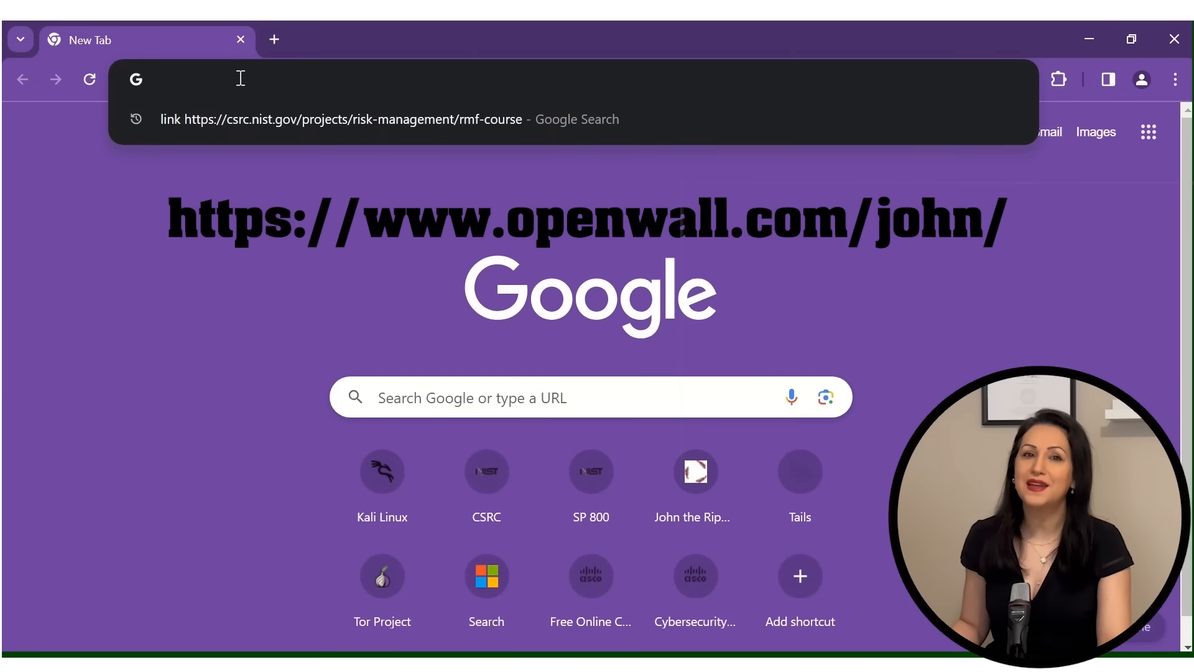
type("https://www.openwall.com/john/")
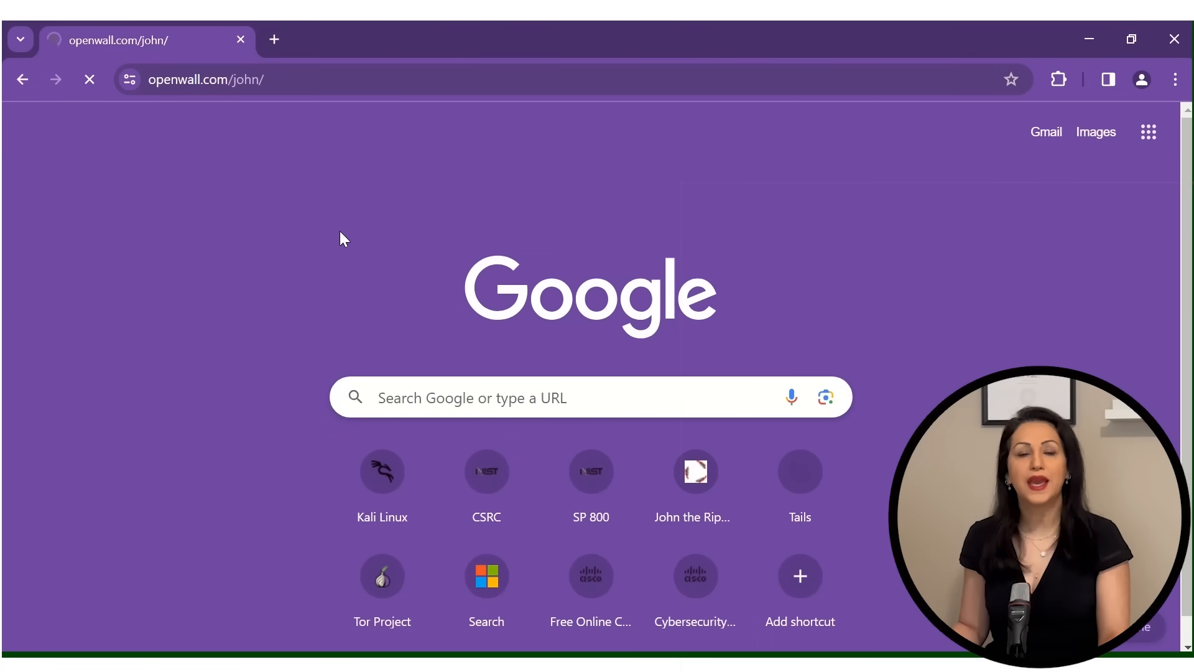
left_click(692, 471)
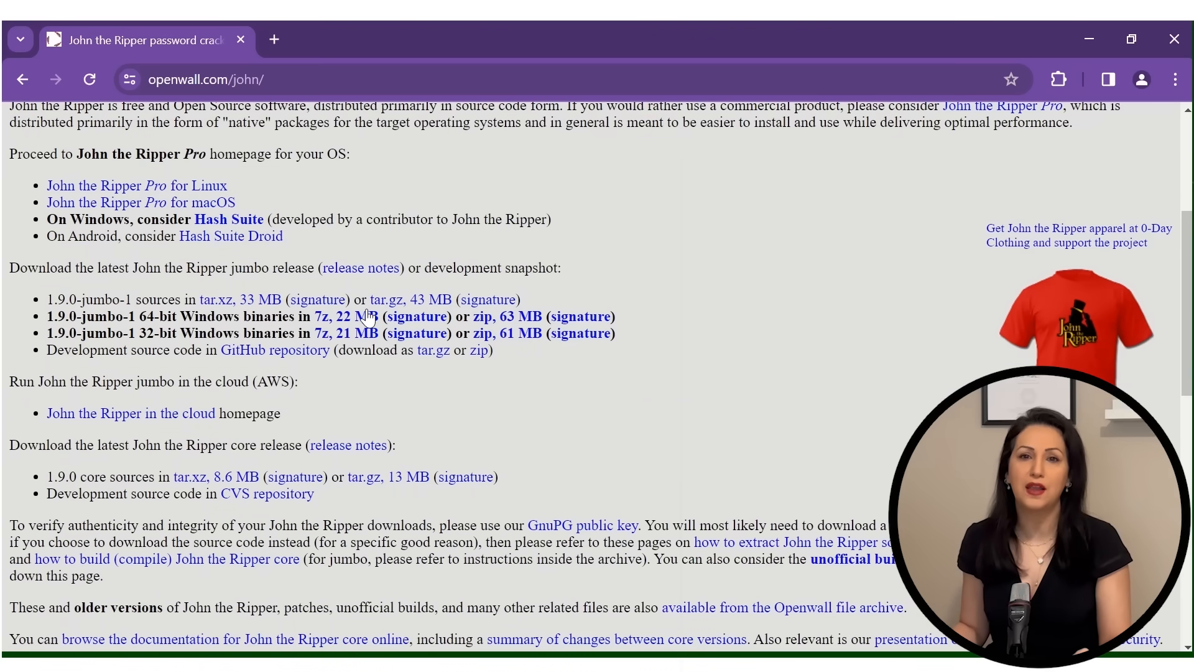
mouse_move(244, 315)
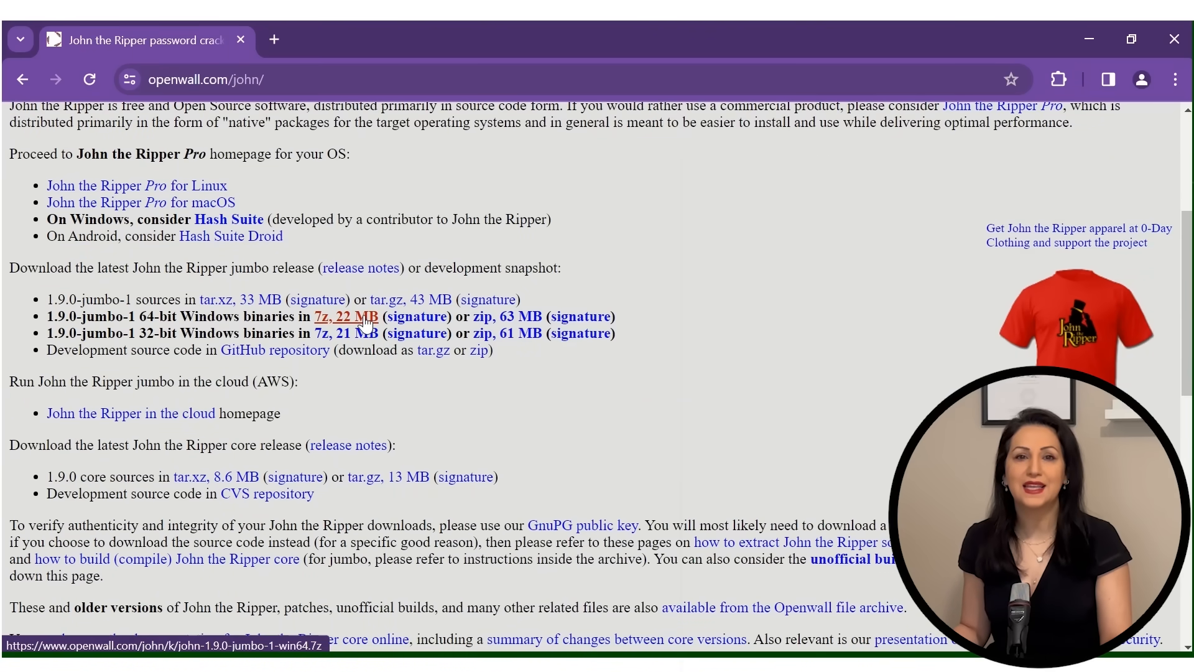
left_click(504, 316)
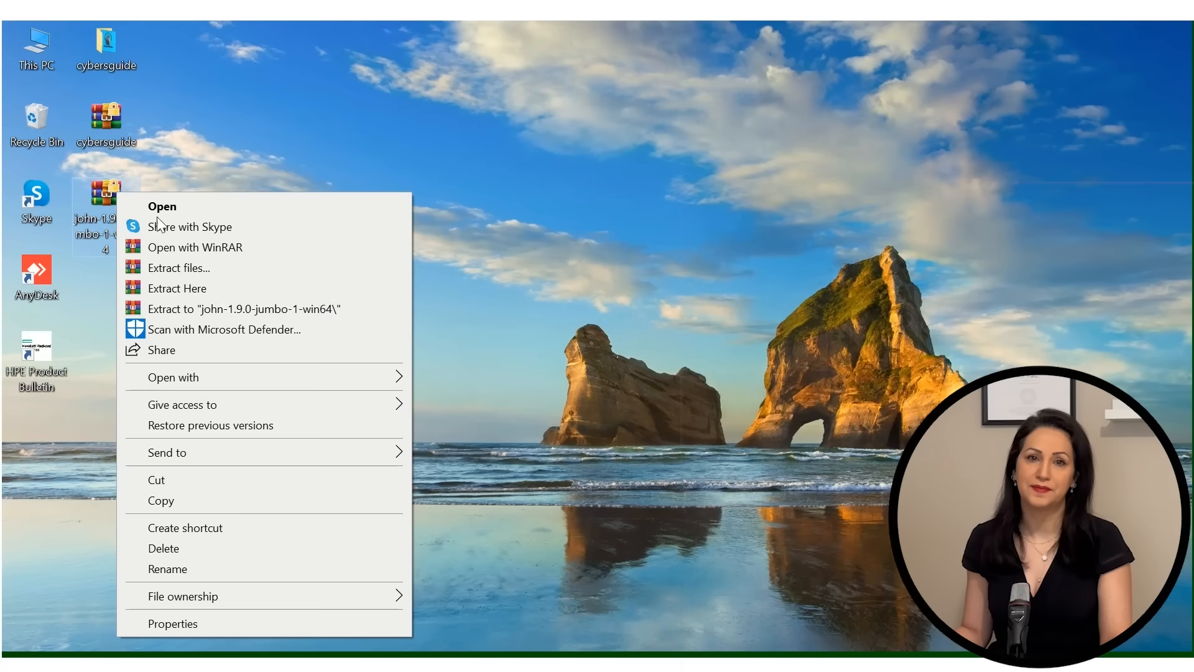
Extract the john-1.9.0-jumbo-1-win64 archive to a desktop folder and open its run folder.
left_click(176, 288)
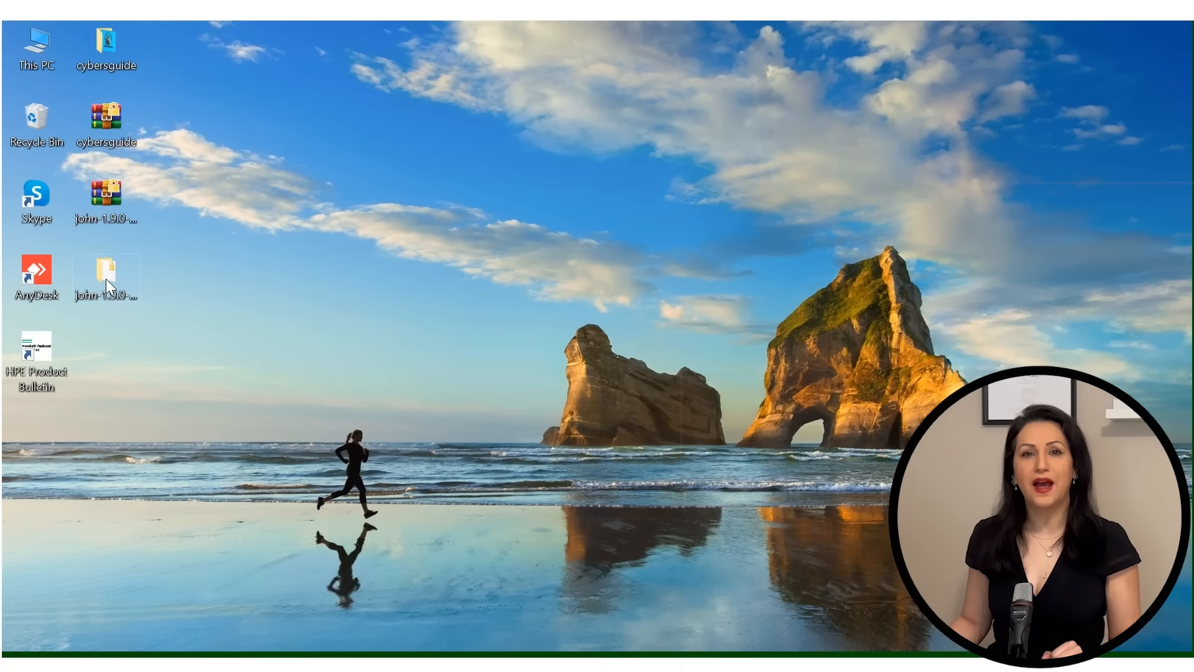
double_click(106, 271)
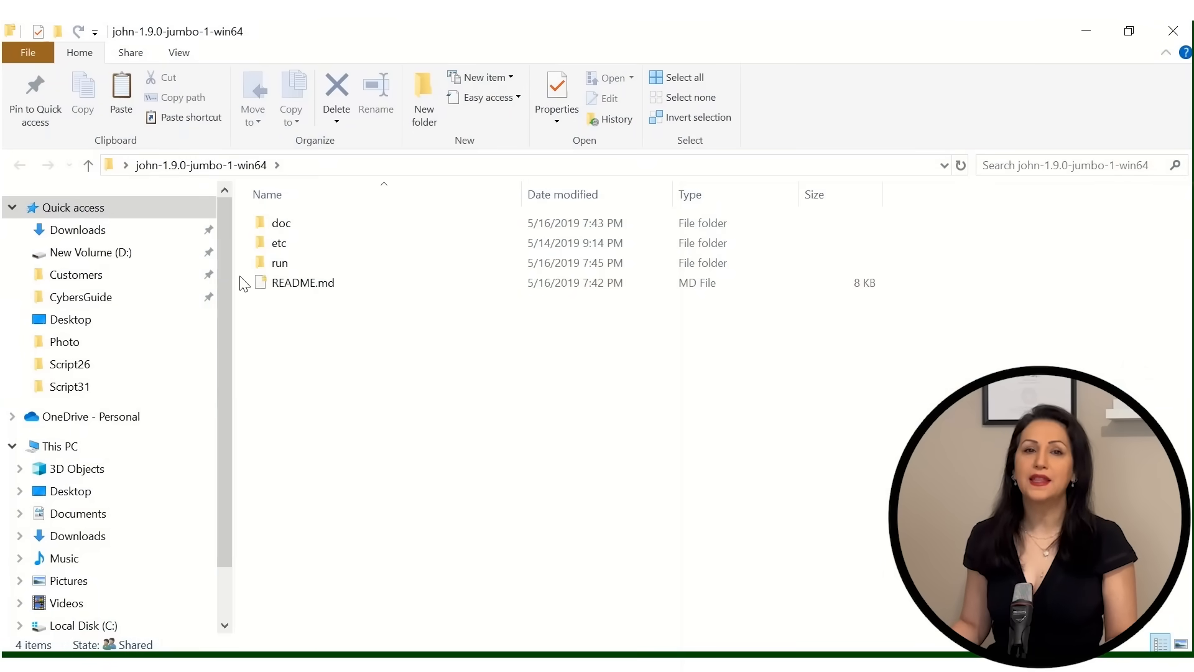
left_click(281, 223)
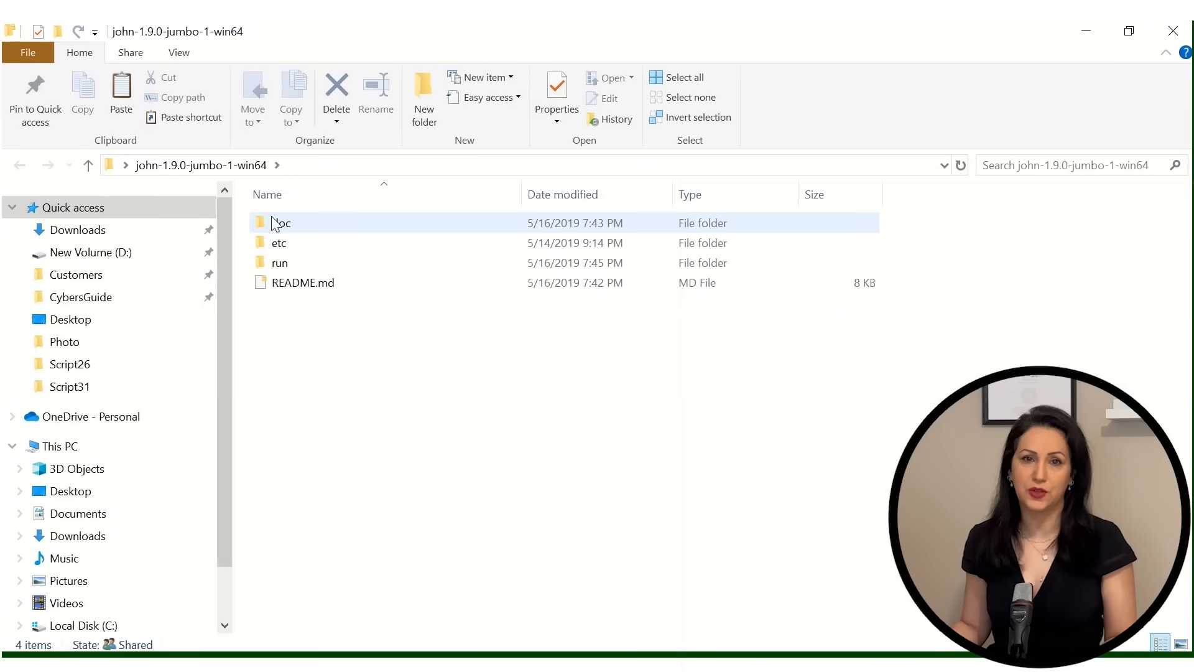
mouse_move(281, 264)
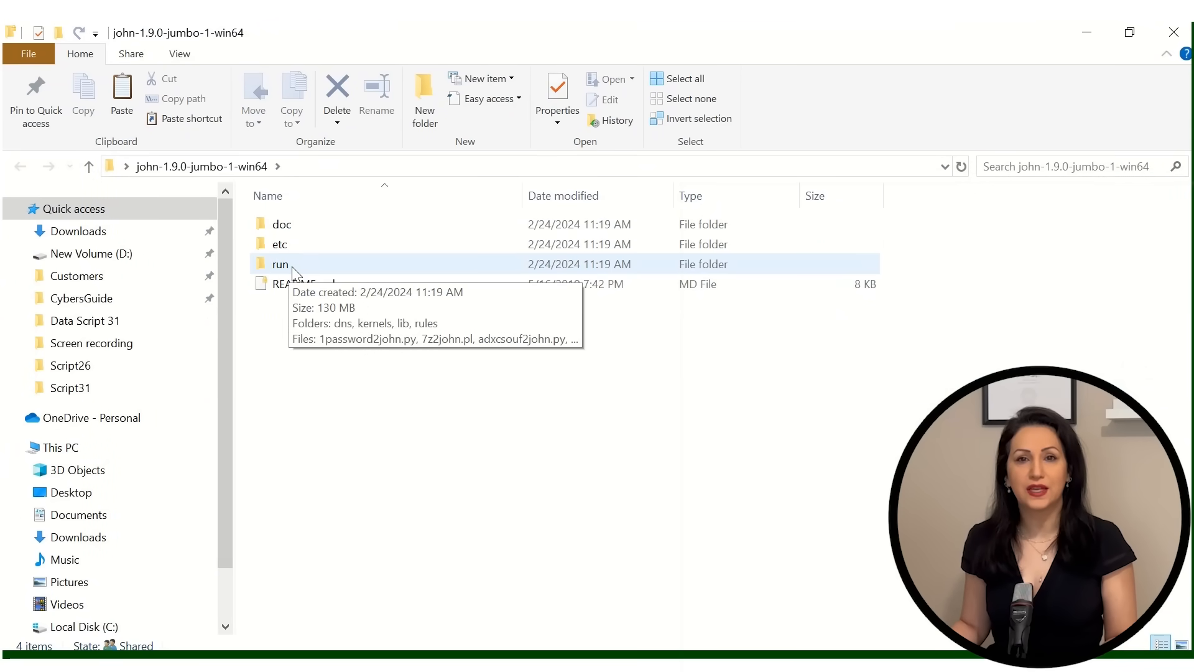
double_click(280, 264)
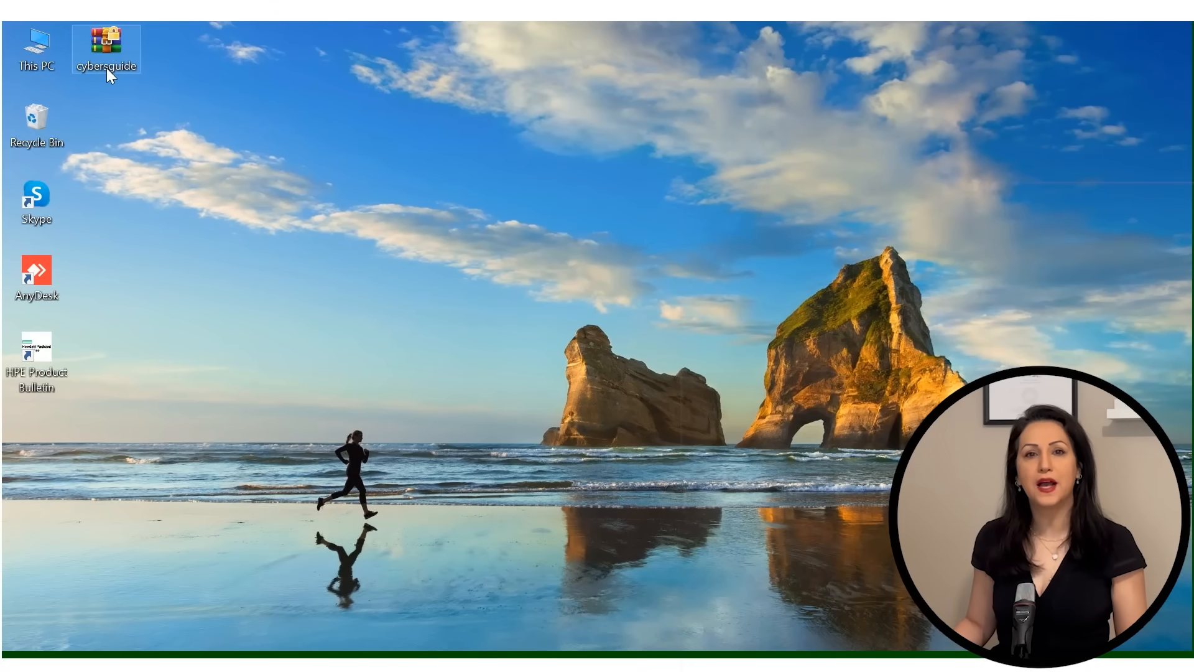
right_click(106, 50)
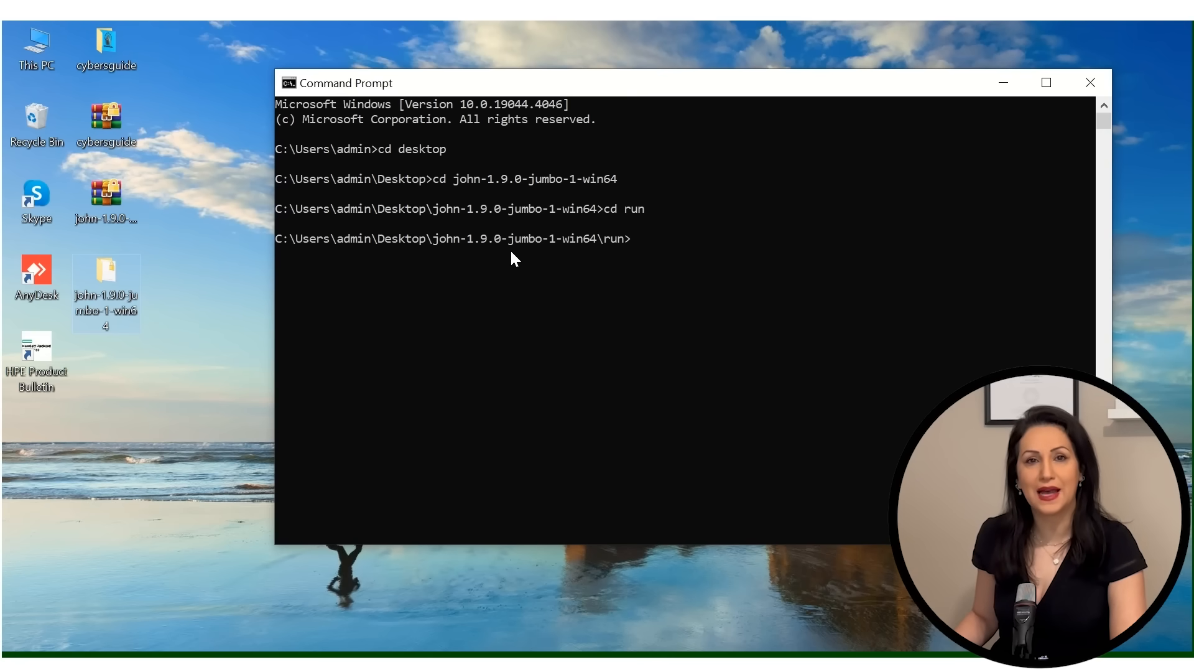
Run zip2john on C:\Users\admin\Desktop\cybersguide.zip, redirecting the hash into hash.txt.
type("zi")
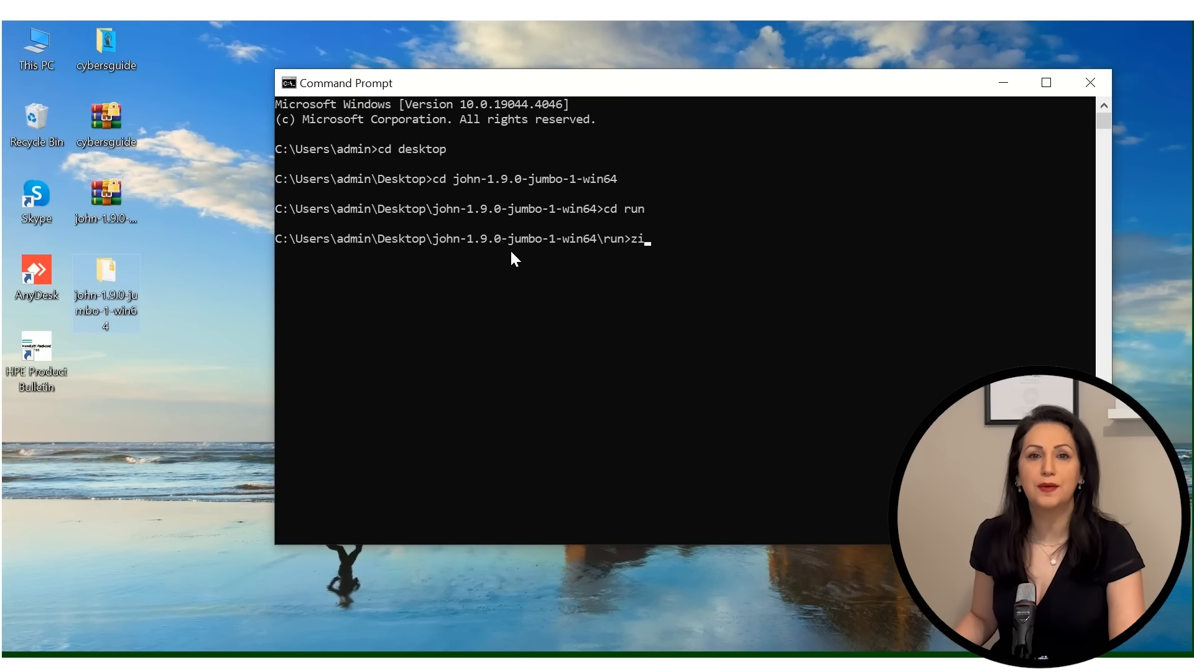
type("p2j")
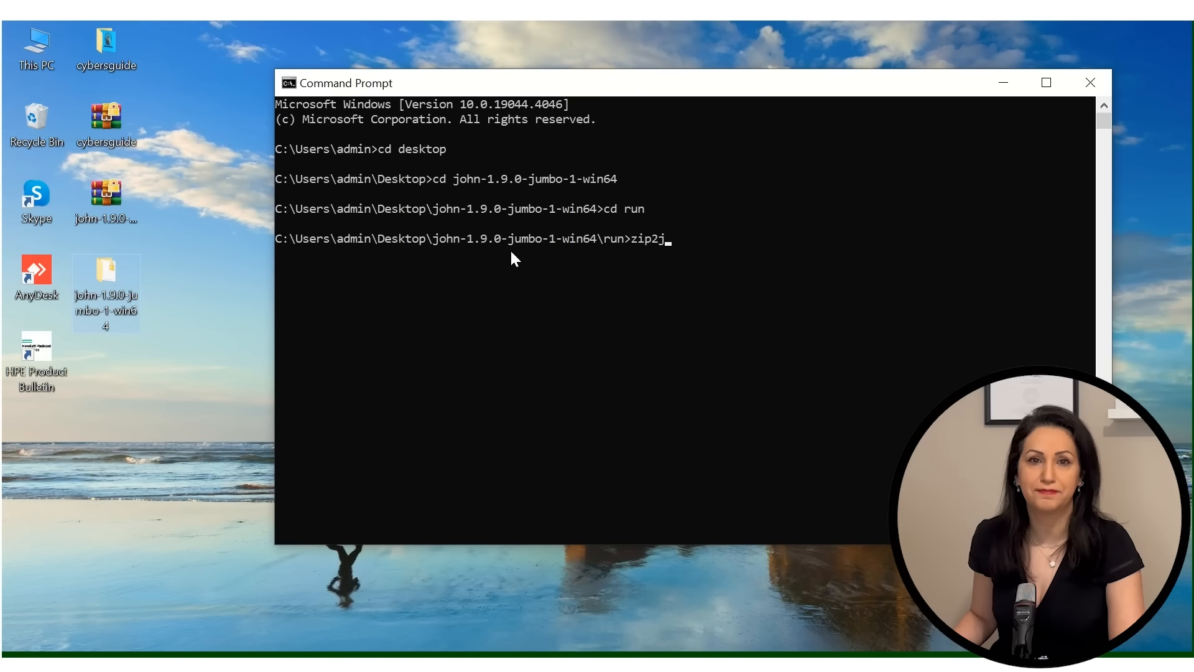
type("ohn \"")
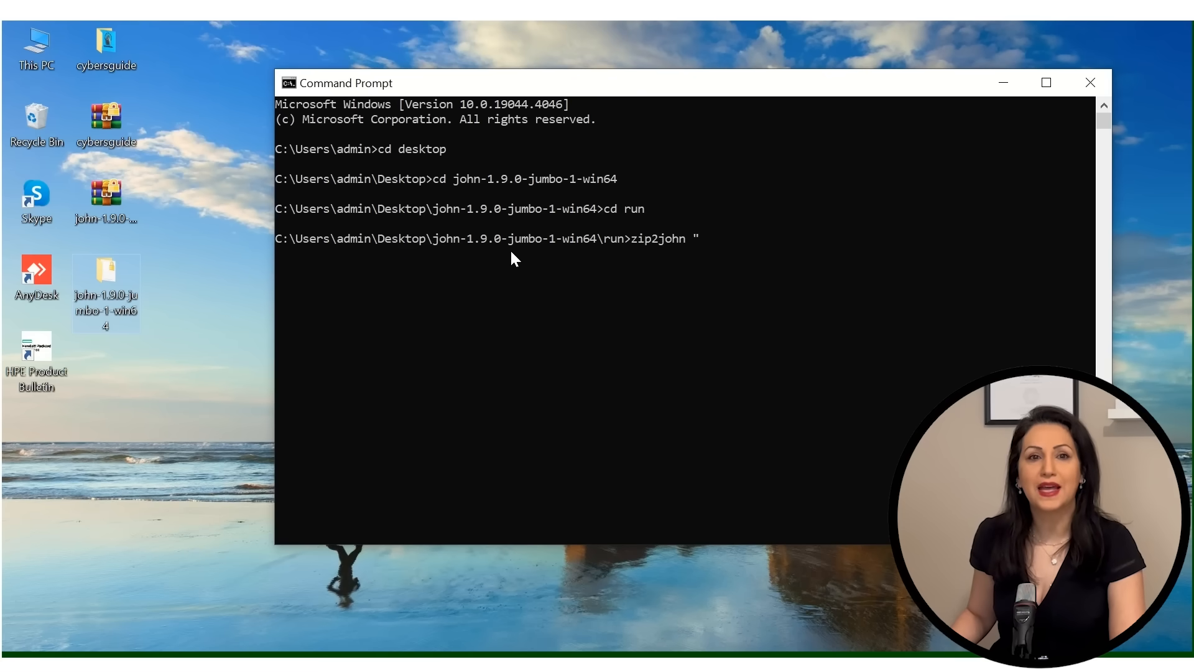
mouse_move(288, 190)
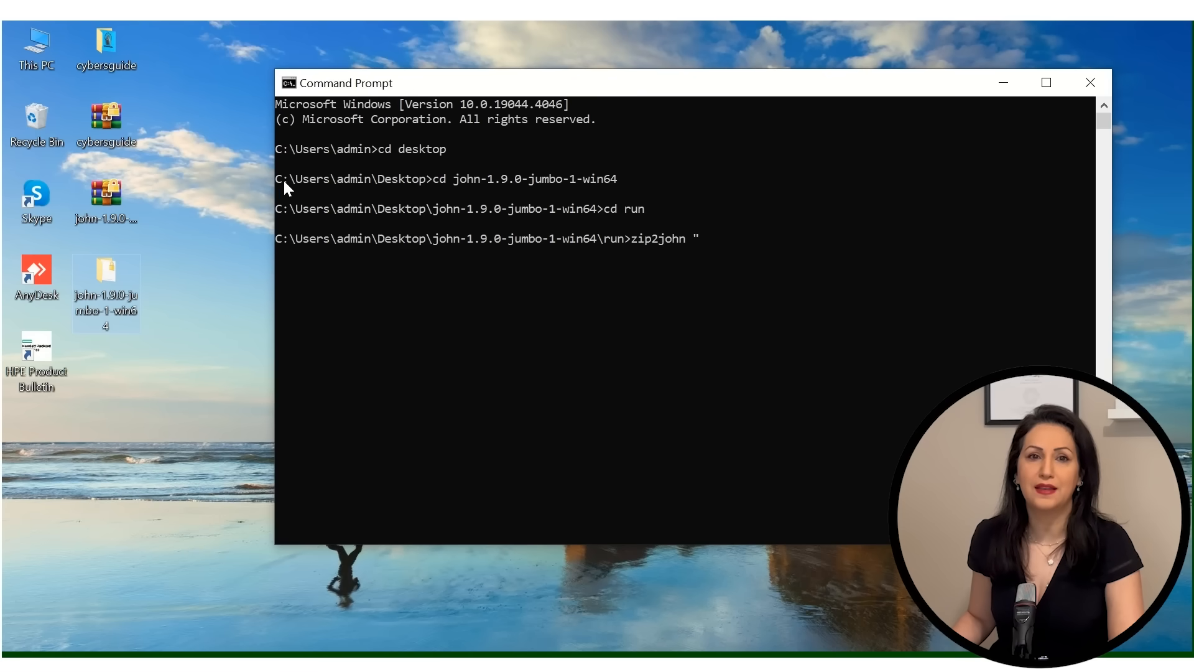
type("C:\\Users\\admin\\Desktop\\cy")
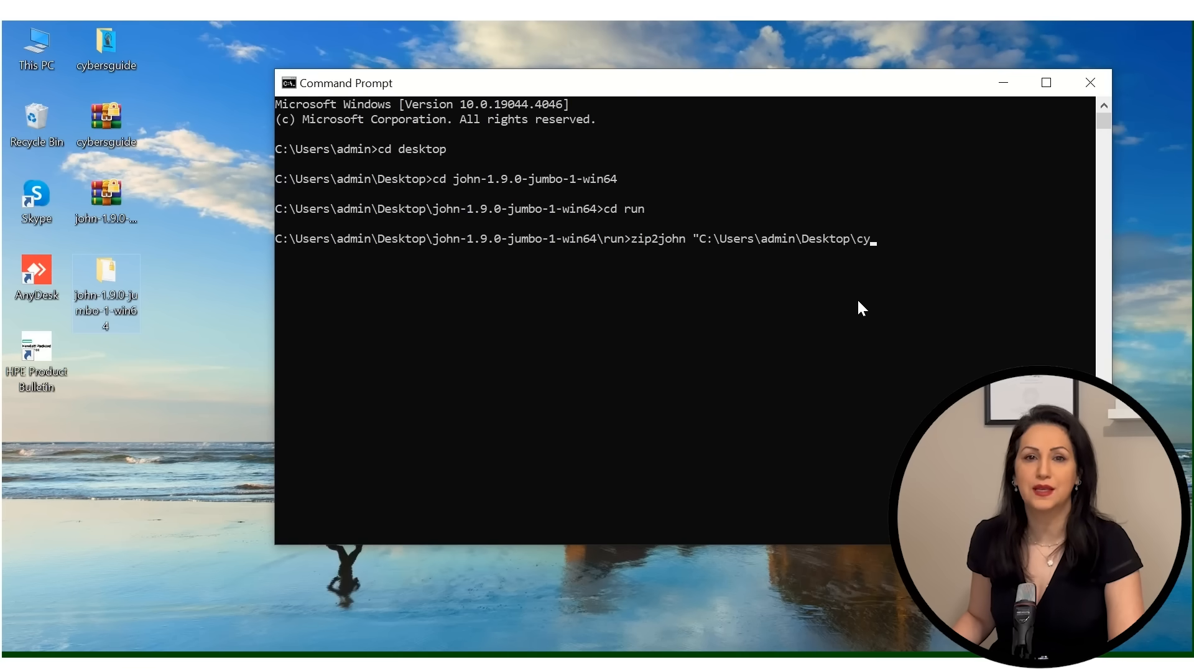
type("bersguide.zip\" >")
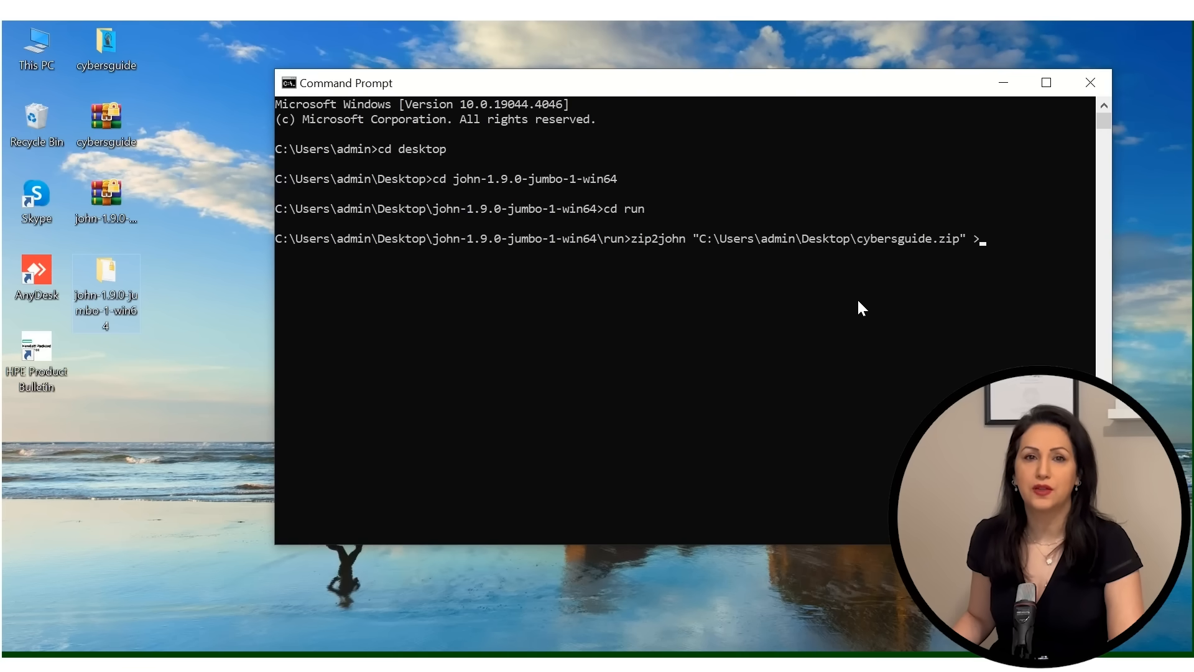
type("\"hash")
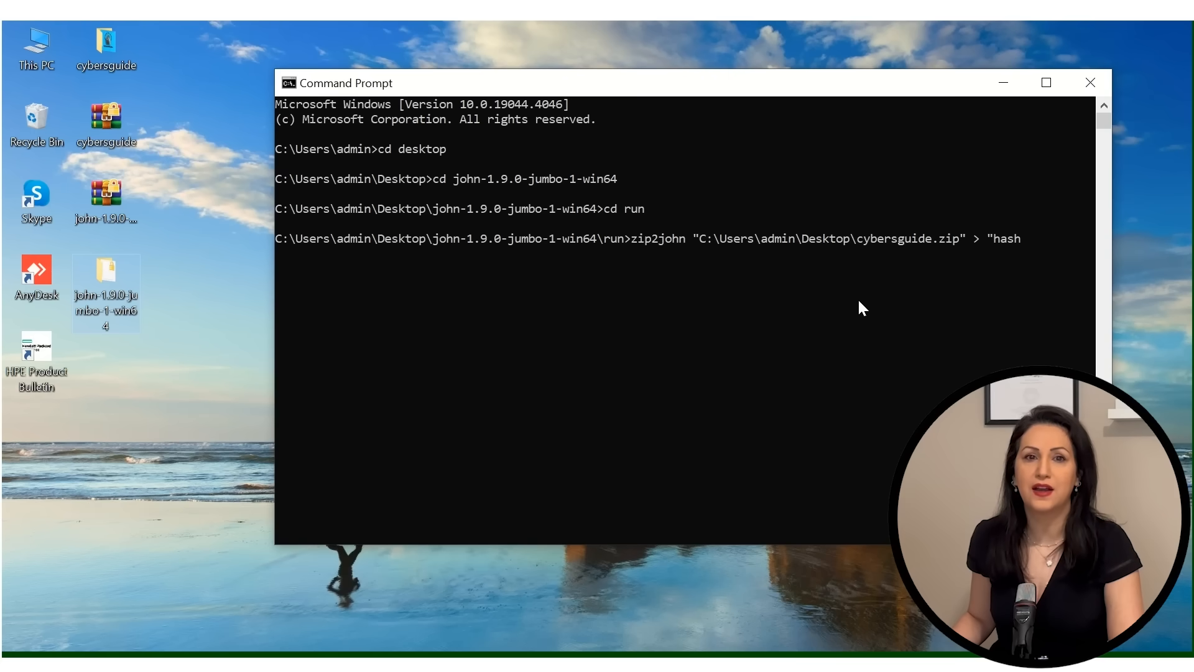
type(".txt")
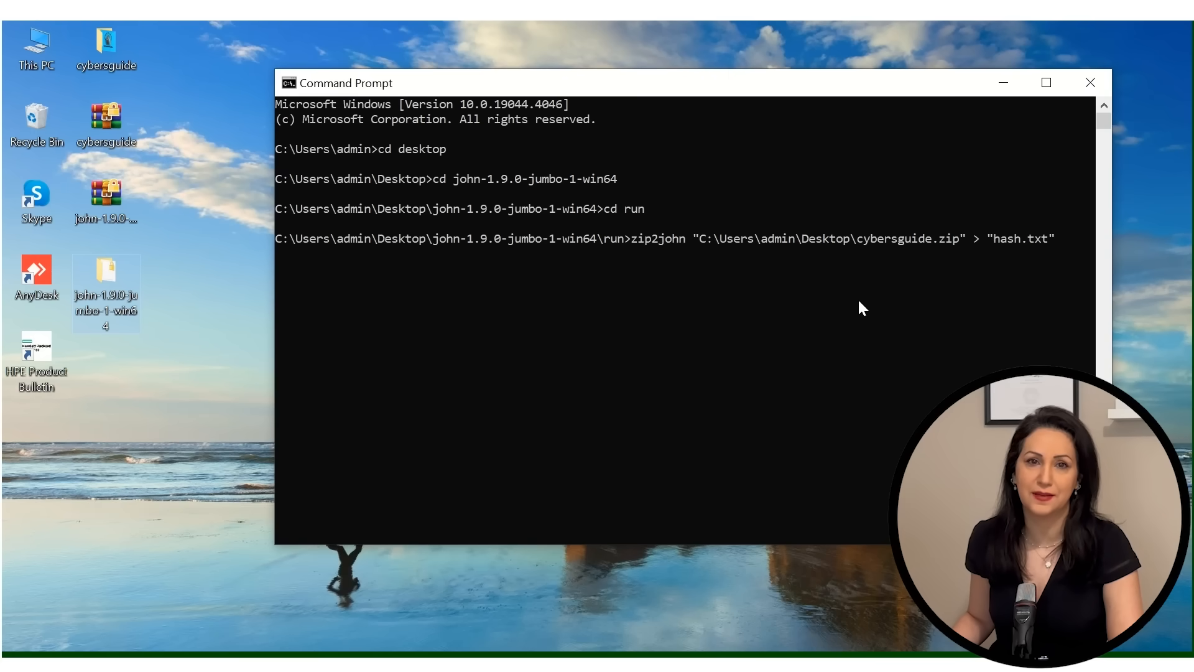
key("Return")
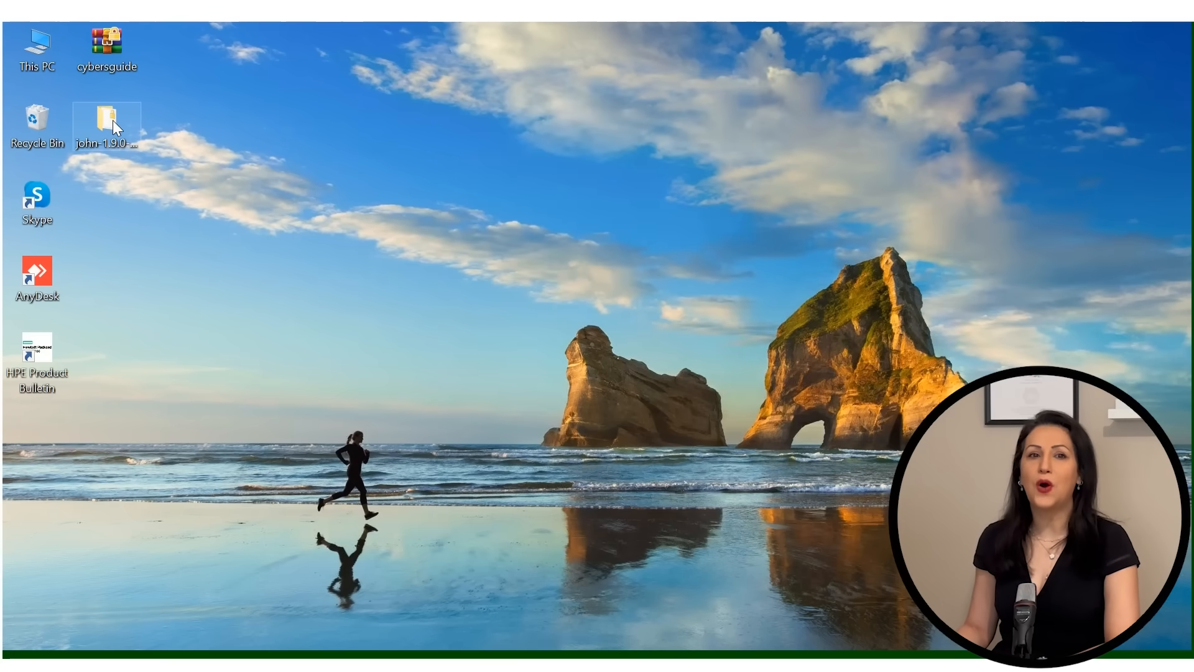
Open the John the Ripper folder's run directory and the newly created hash file.
double_click(106, 121)
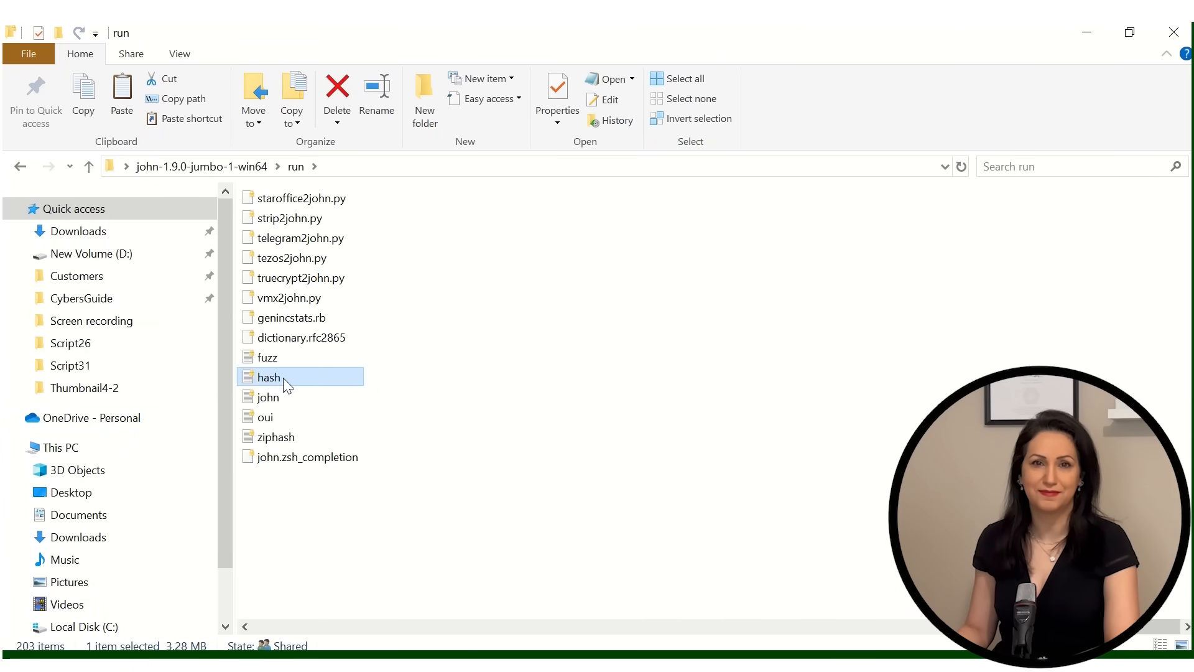
double_click(268, 377)
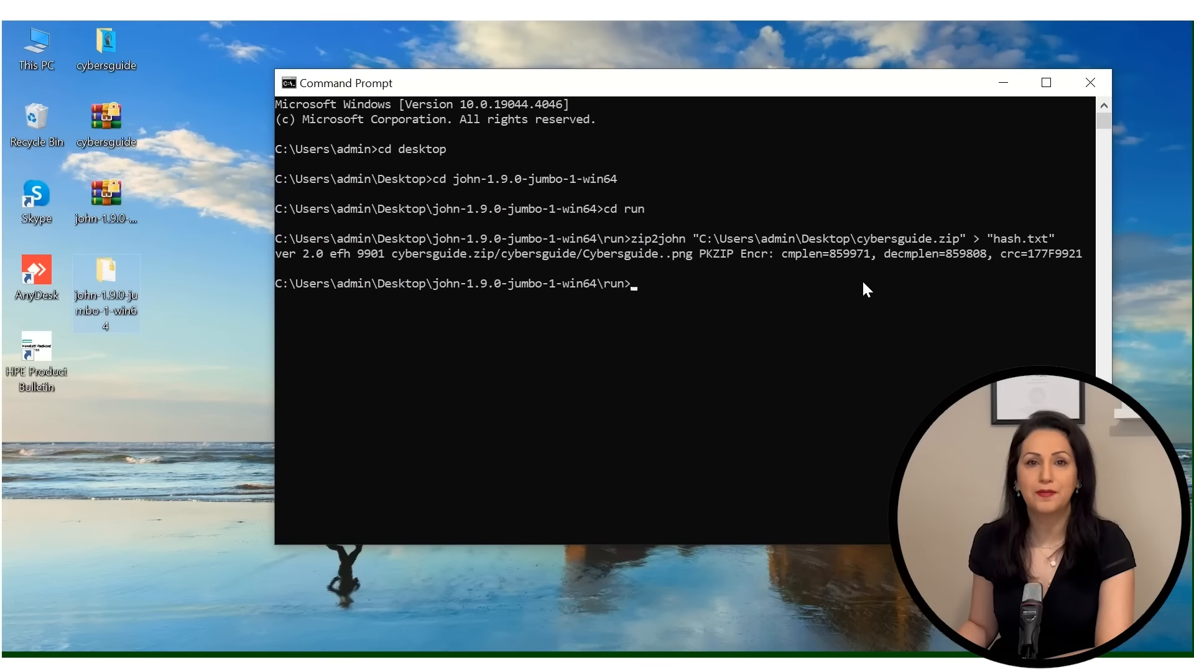
mouse_move(668, 306)
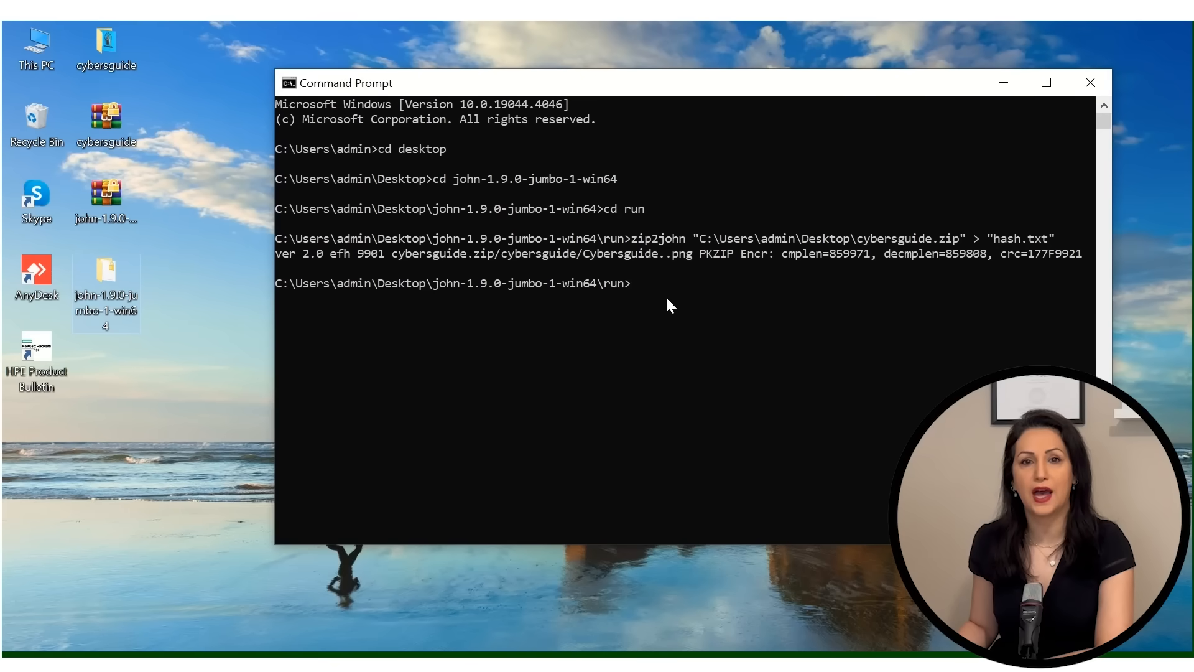
Type john with the quoted path C:\Users\admin\Desktop\john-1.9.0-jumbo-1-win64\run\hash.txt.
type("john")
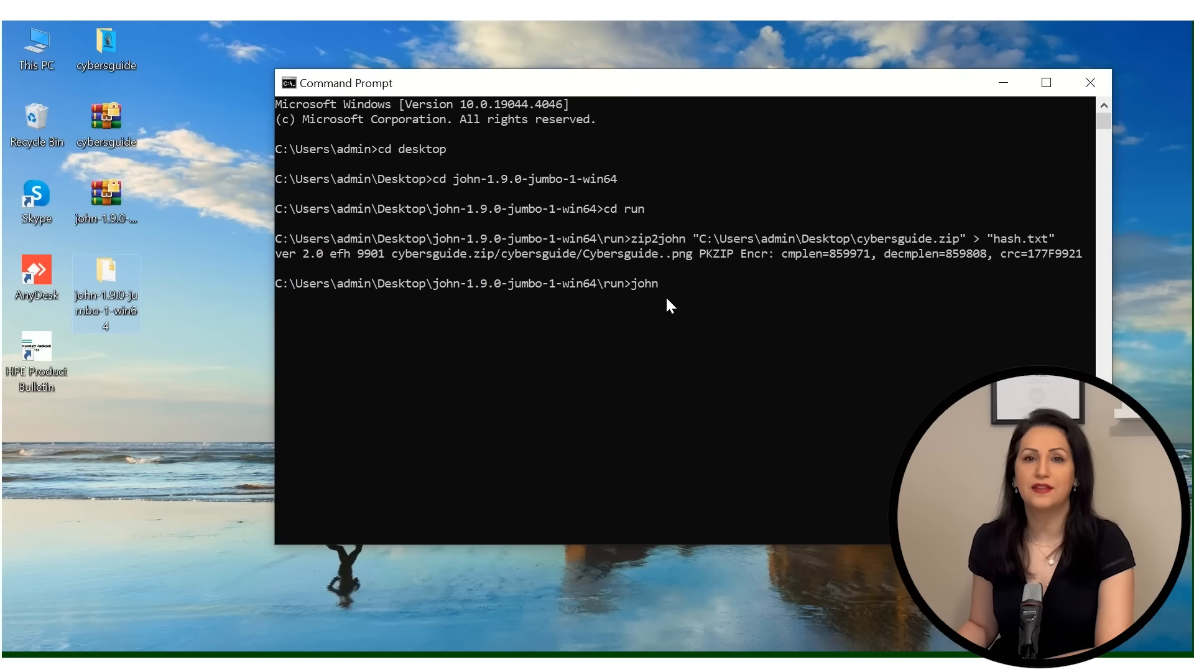
type("\"")
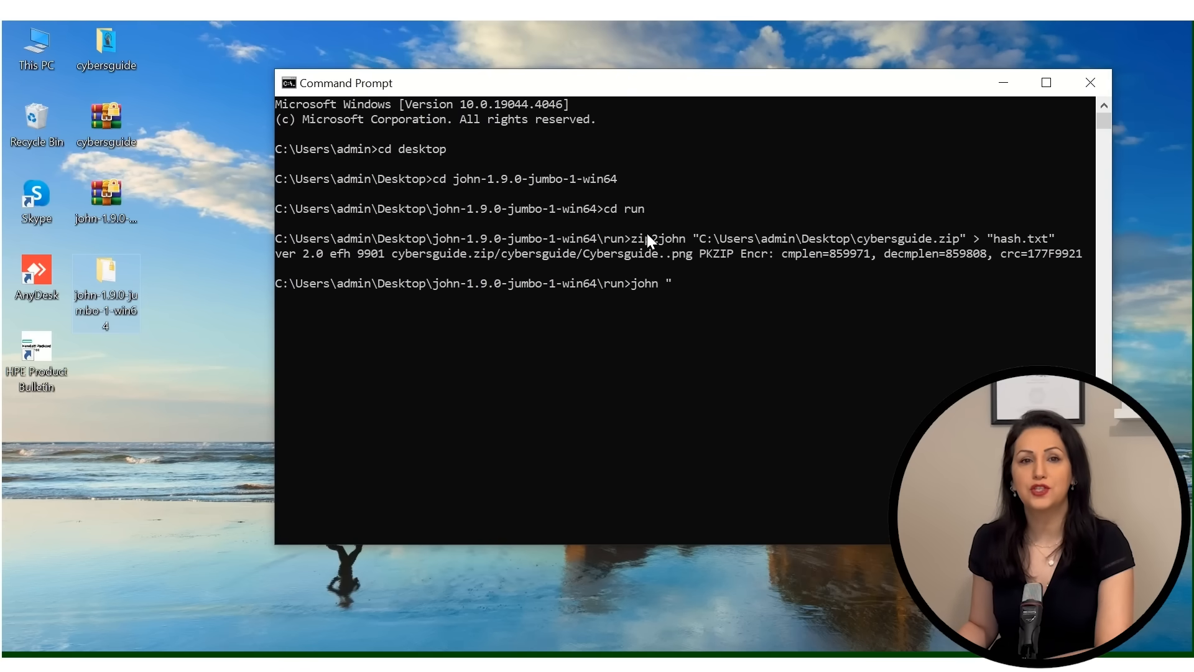
mouse_move(594, 221)
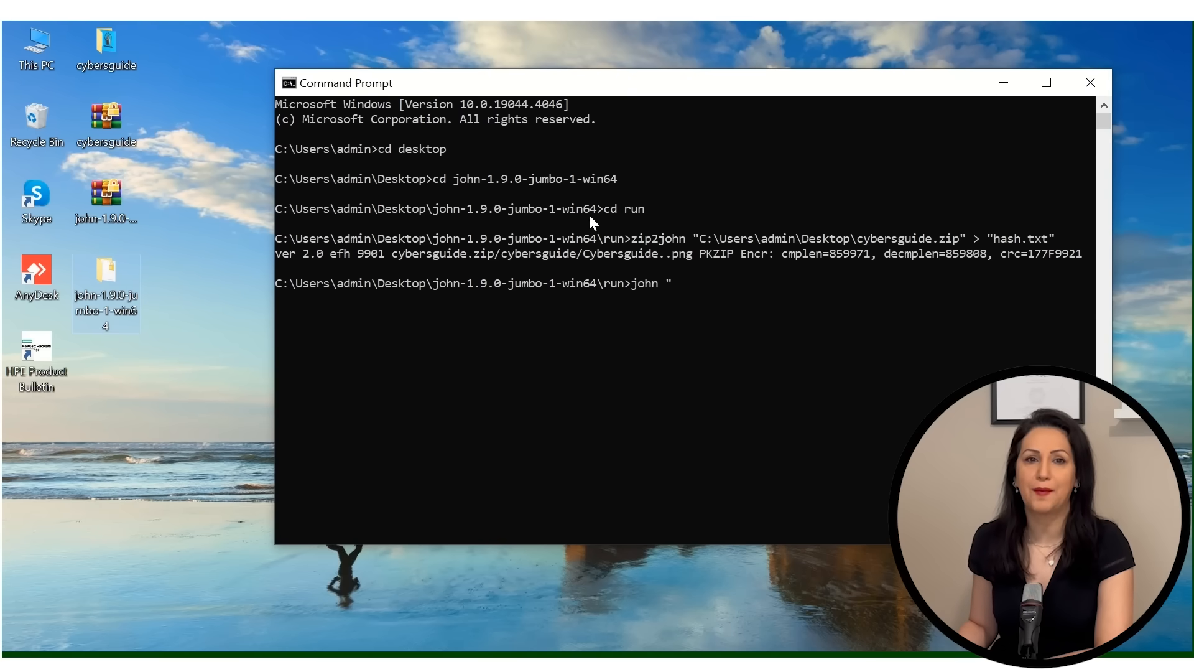
type("C:\\Users\\admin\\Desktop\\john-1.9.0-jumbo-1-win64")
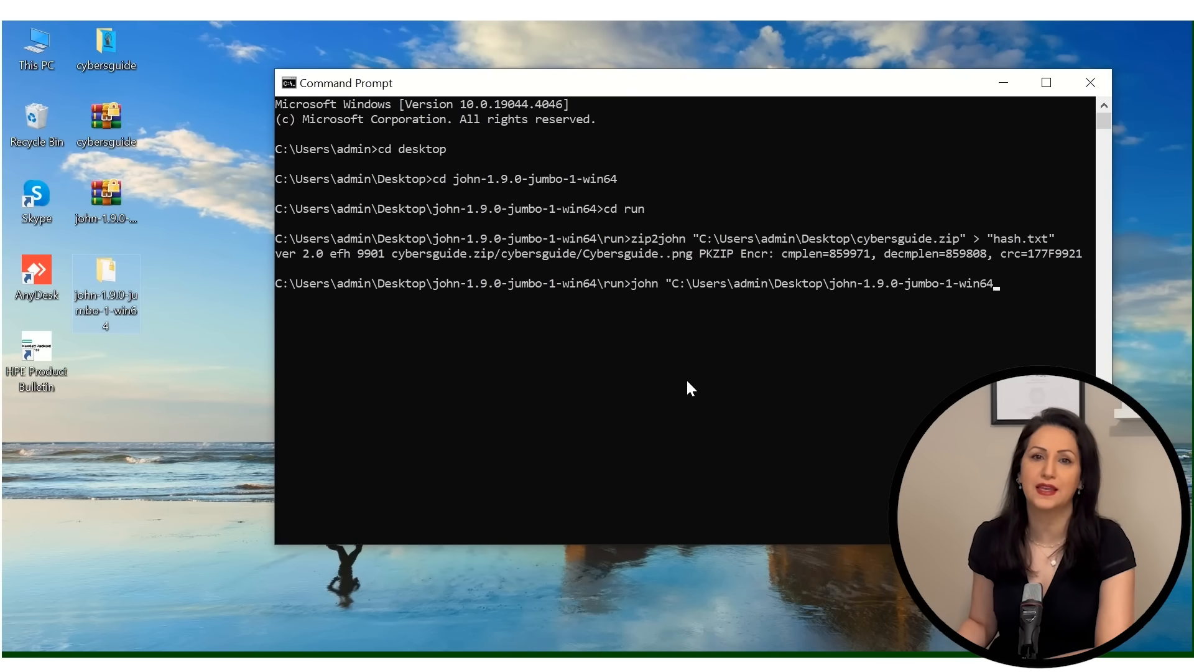
type("\\run")
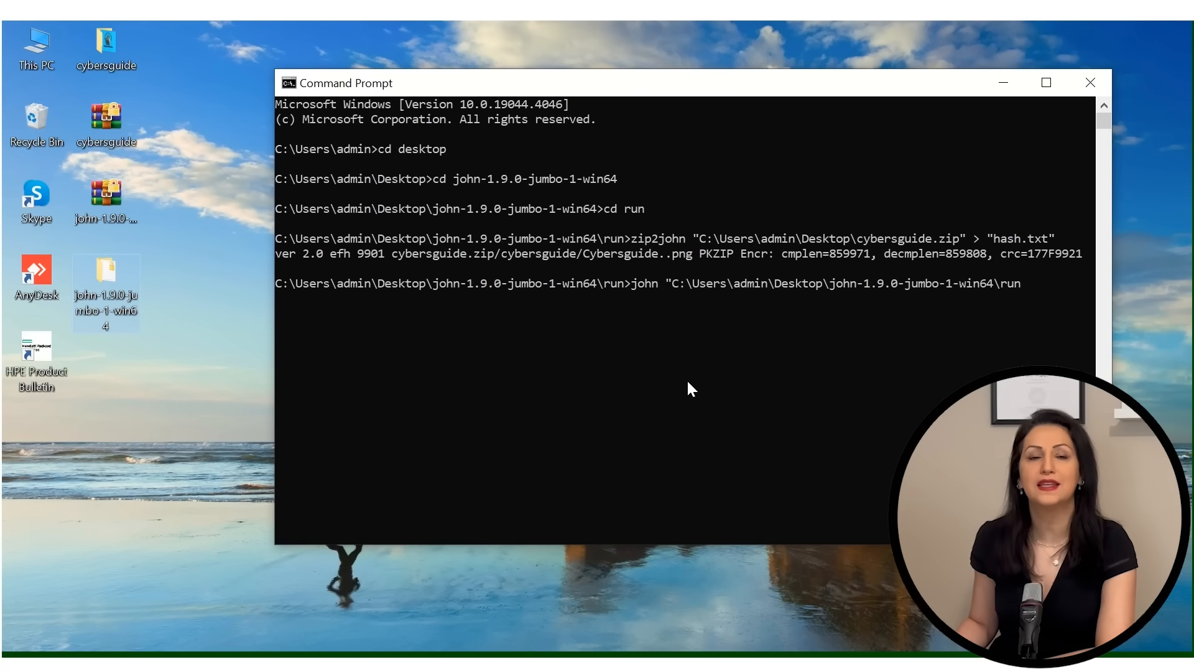
type("\\has")
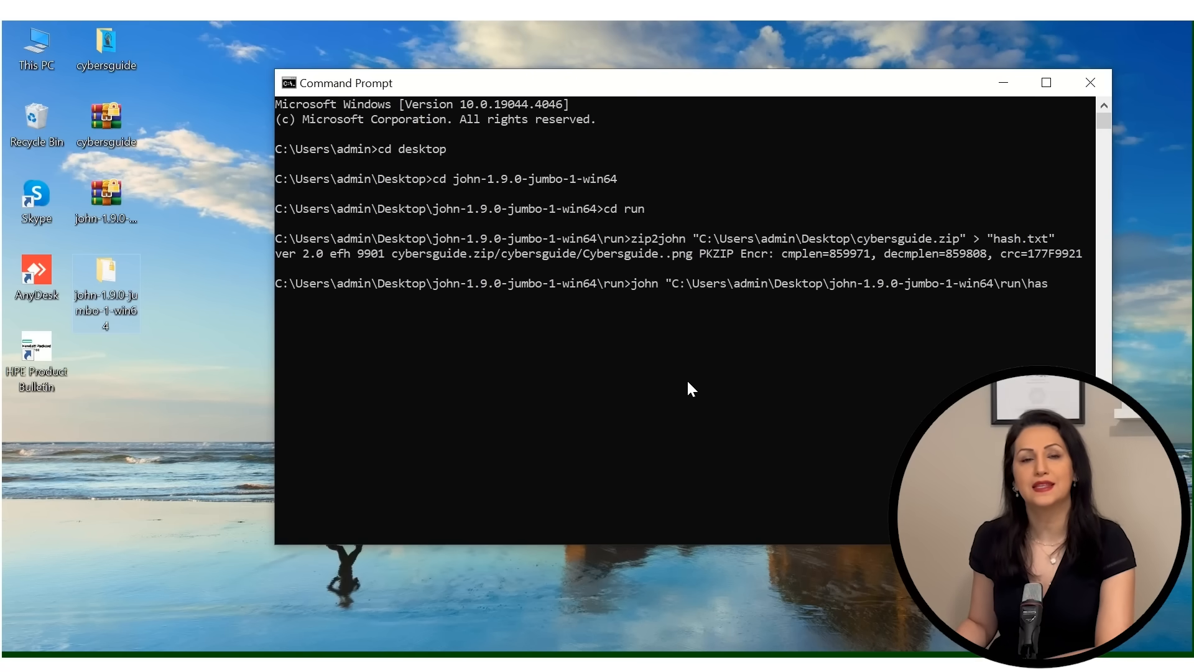
type("h.txt\"")
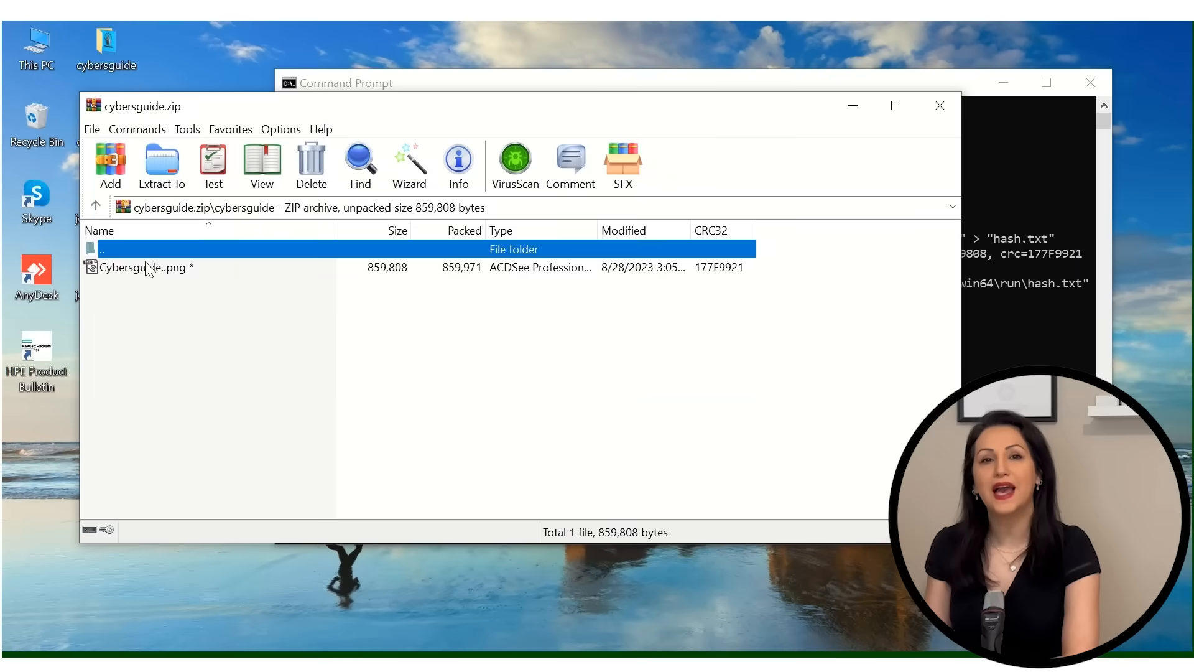
Open Cybersguide..png from cybersguide.zip in ACDSee Quick View.
double_click(145, 267)
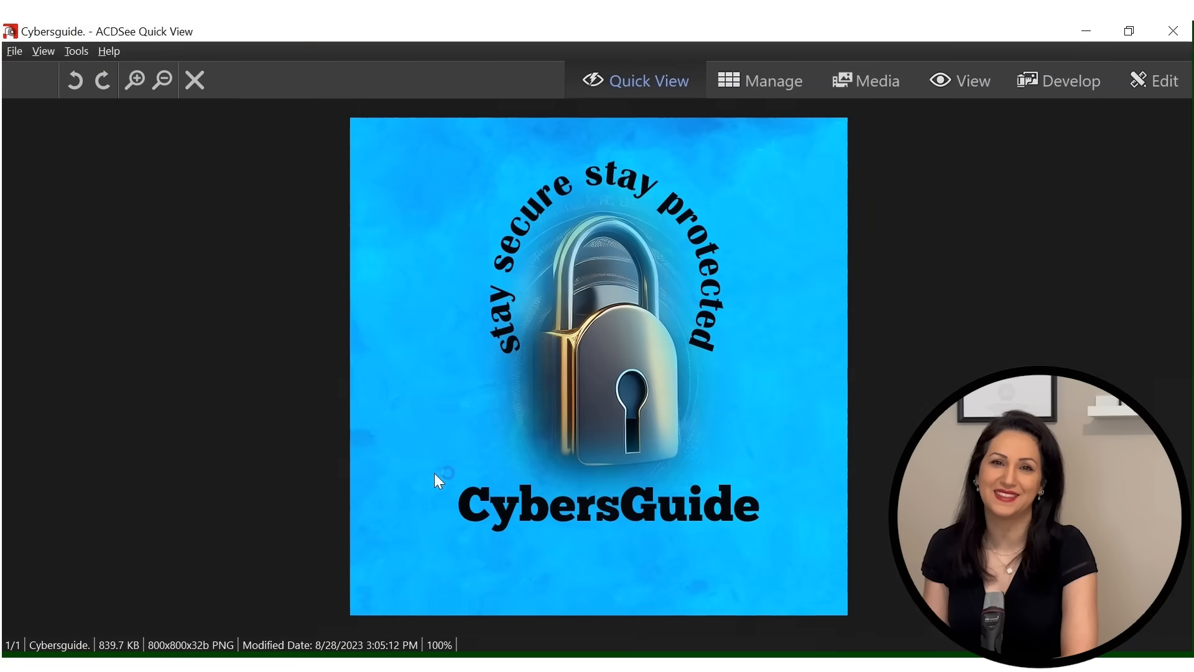